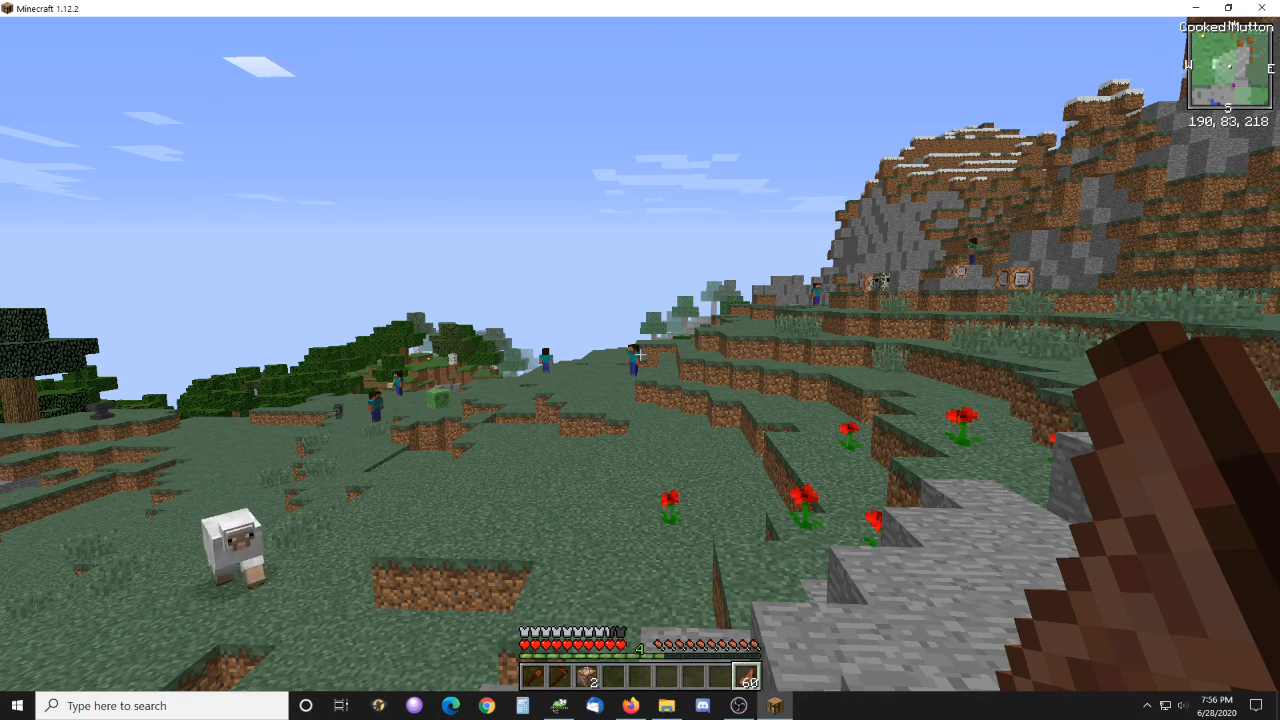
mouse_move(640, 360)
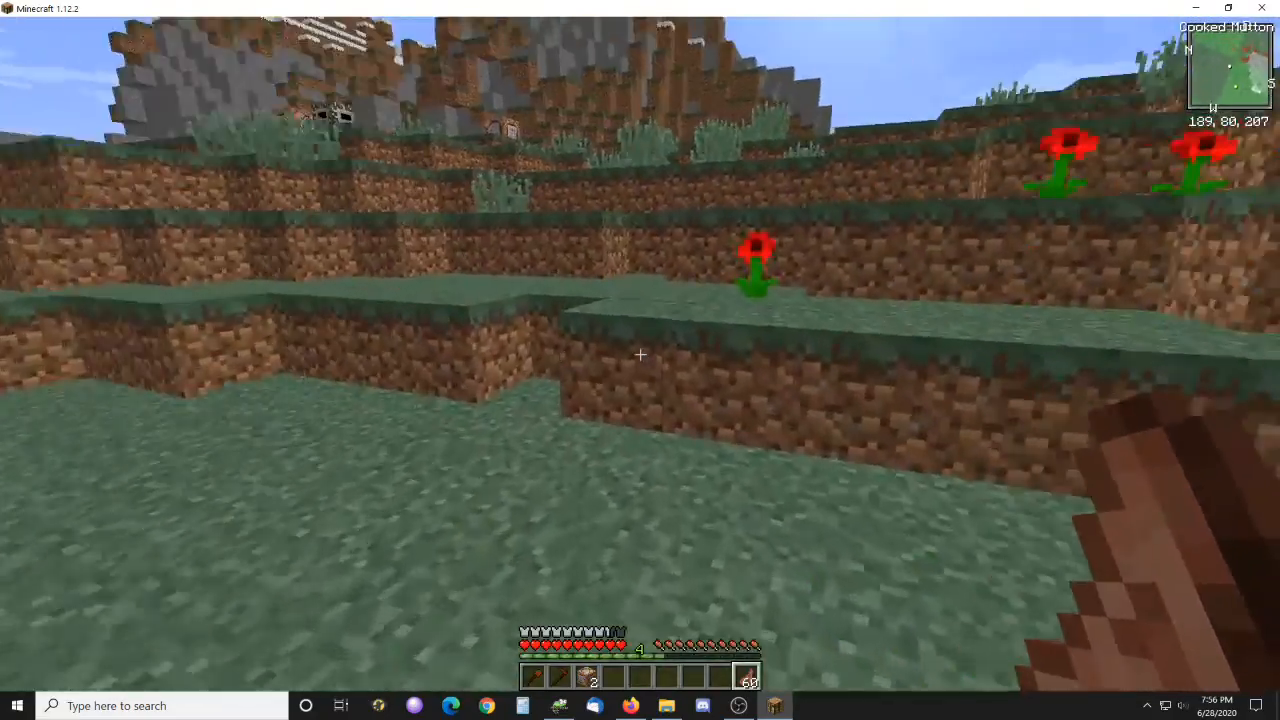
mouse_move(640, 360)
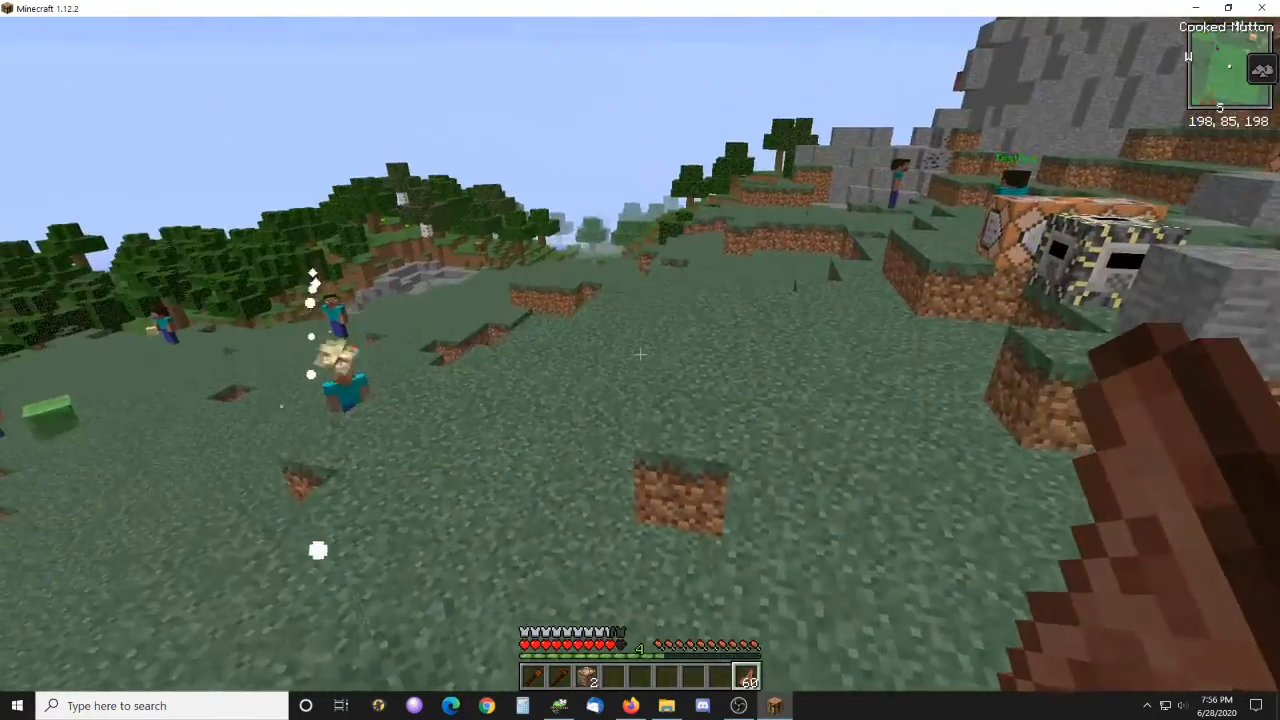
mouse_move(640, 360)
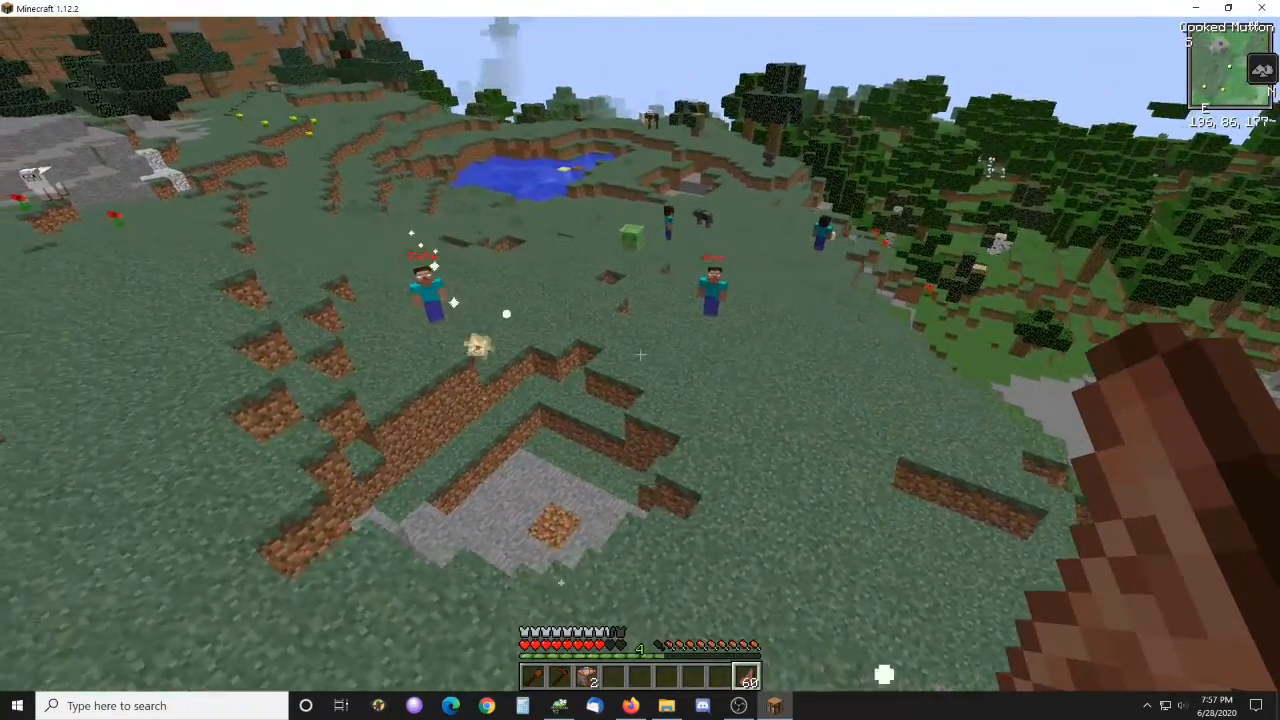
mouse_move(640, 360)
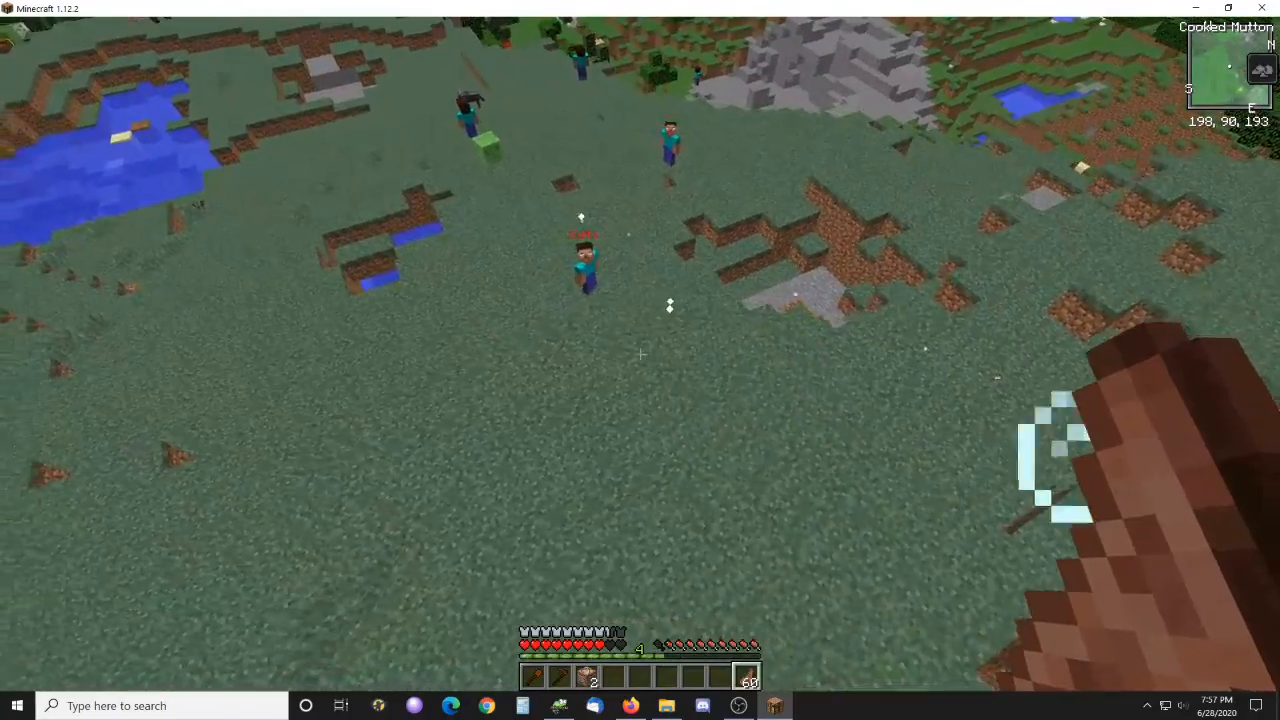
mouse_move(640, 355)
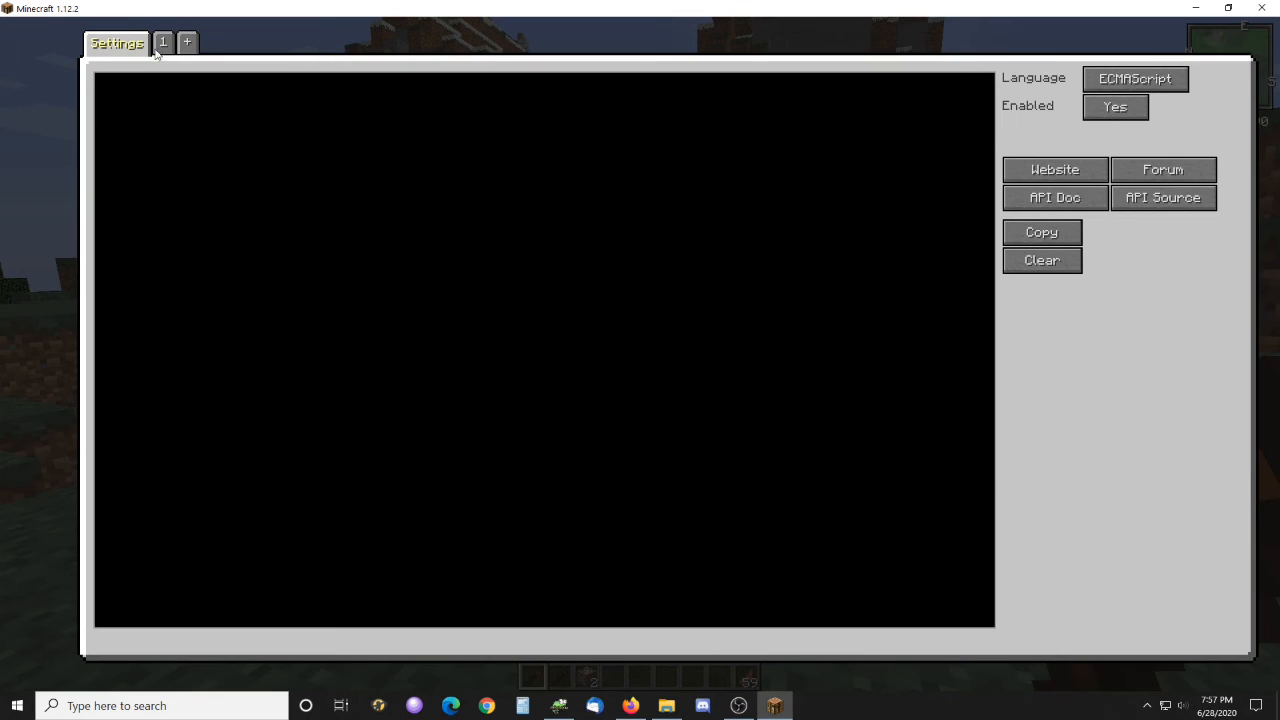
Step: View script 1 and read through its target and timer functions that spawn the shulker_bullet
click(162, 42)
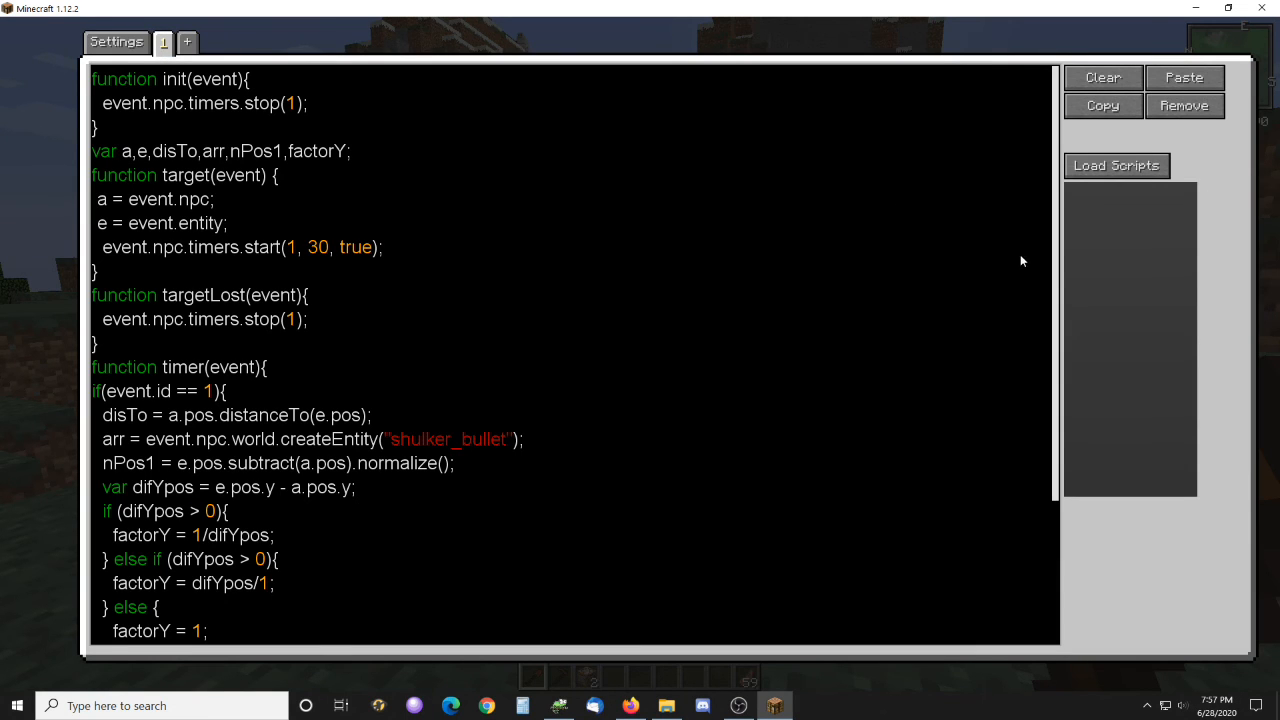
mouse_move(237, 195)
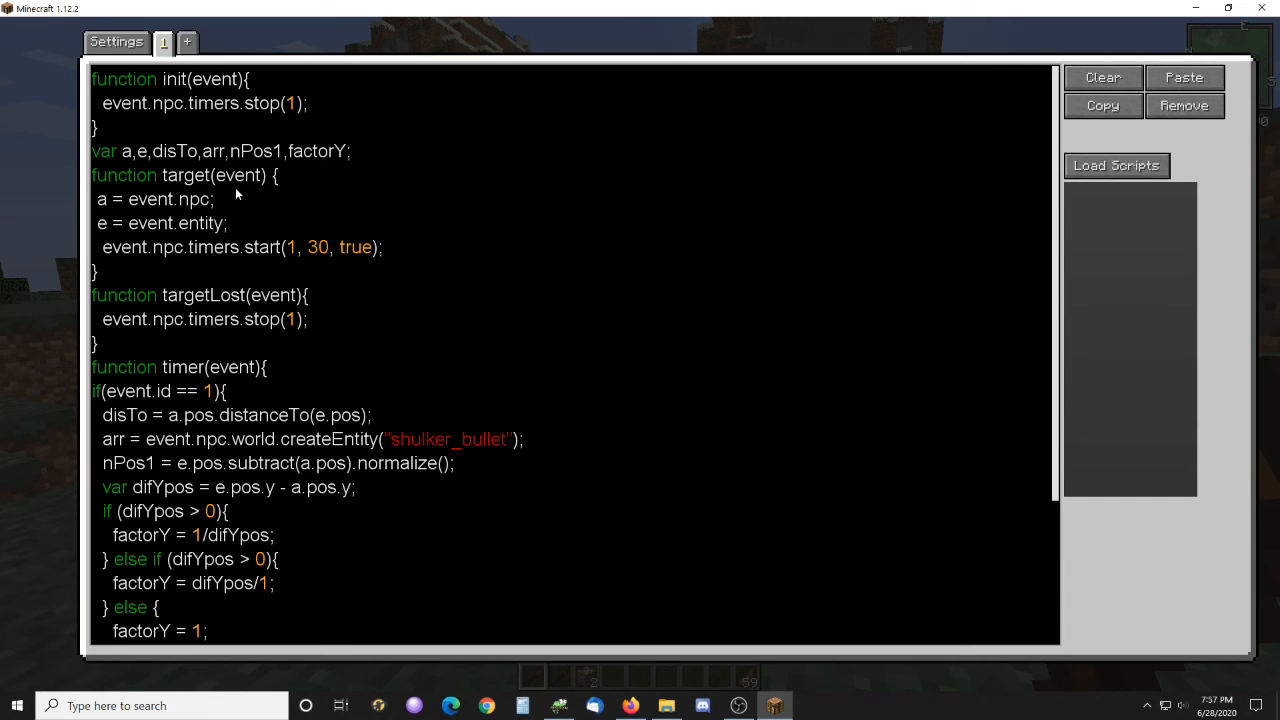
double_click(186, 175)
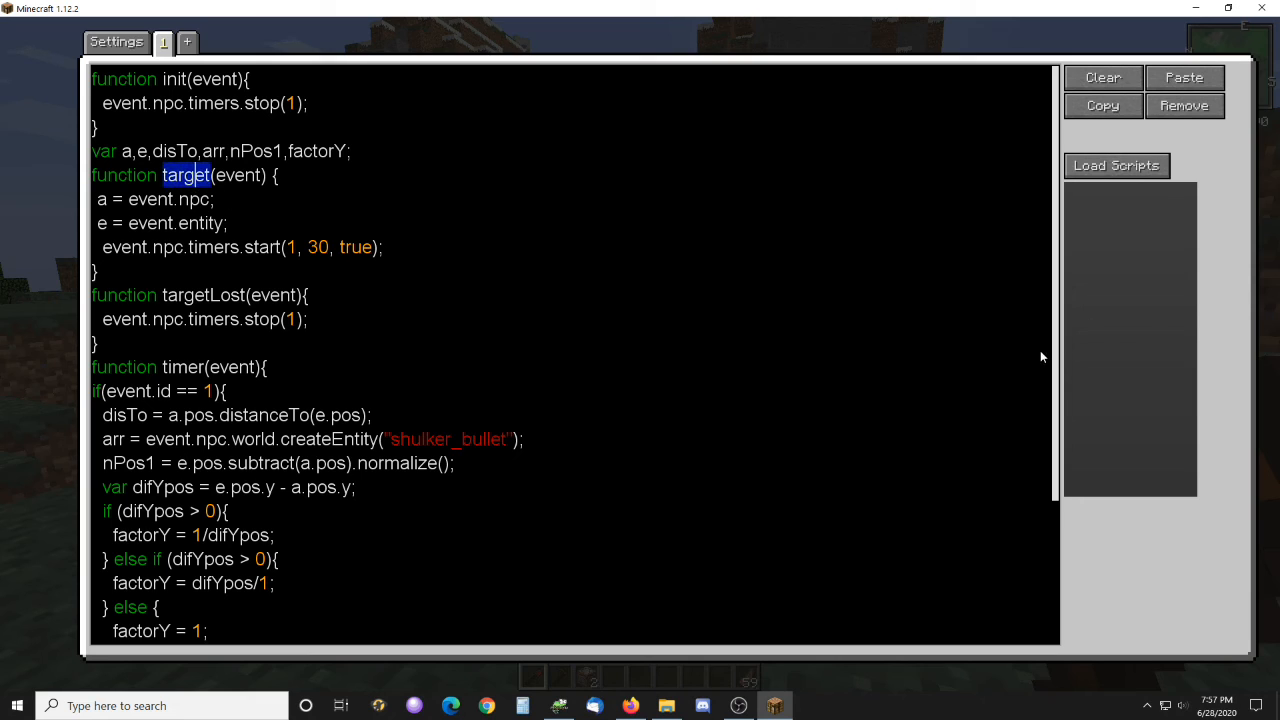
scroll(down, 3)
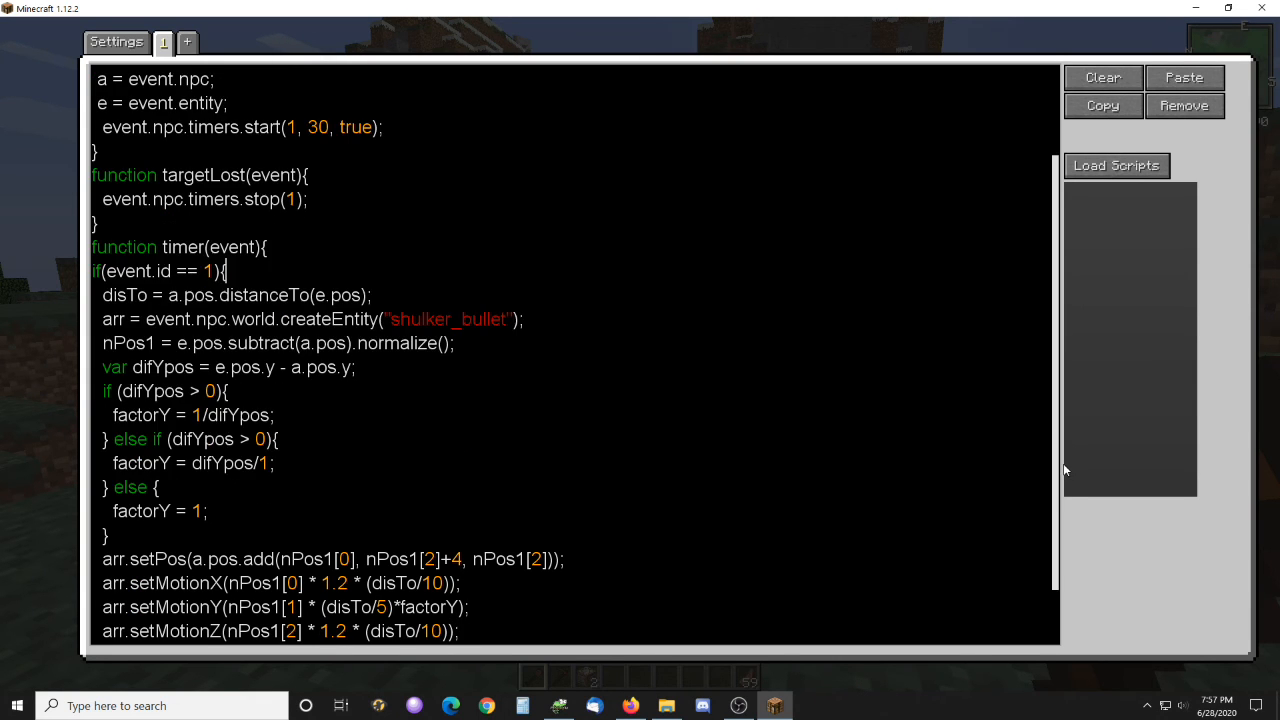
scroll(down, 3)
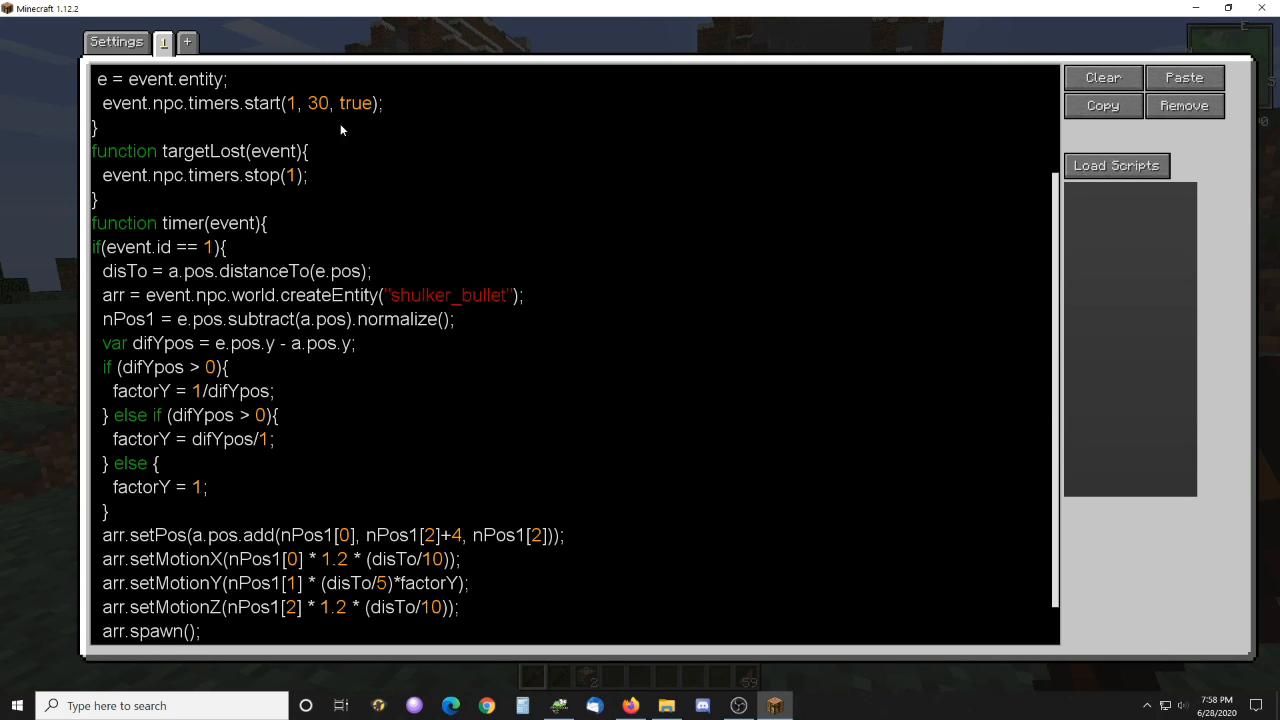
click(226, 247)
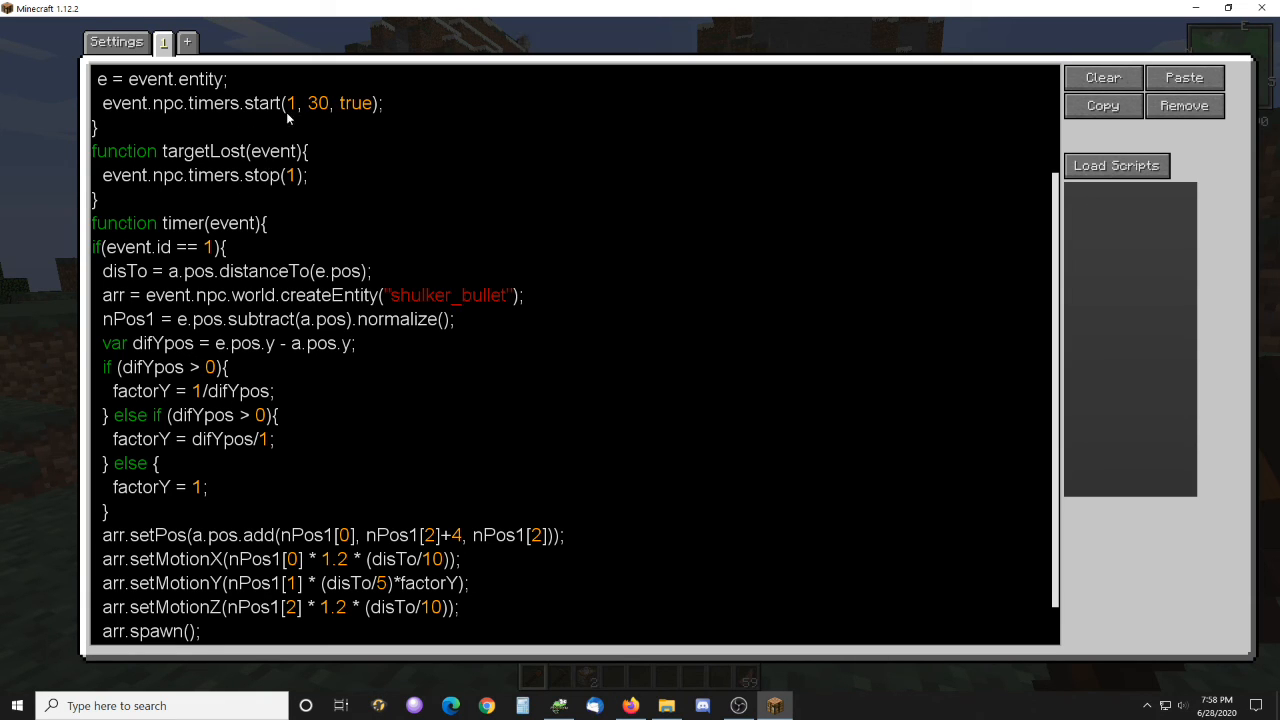
click(225, 247)
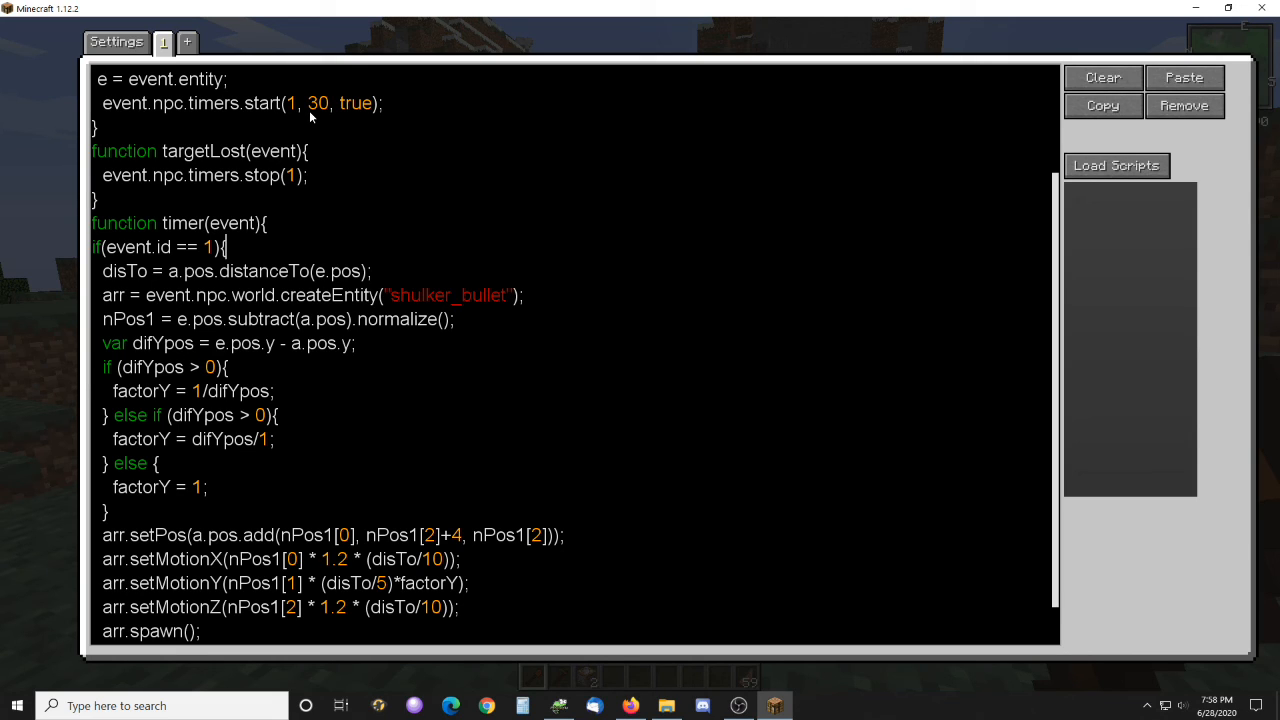
mouse_move(323, 130)
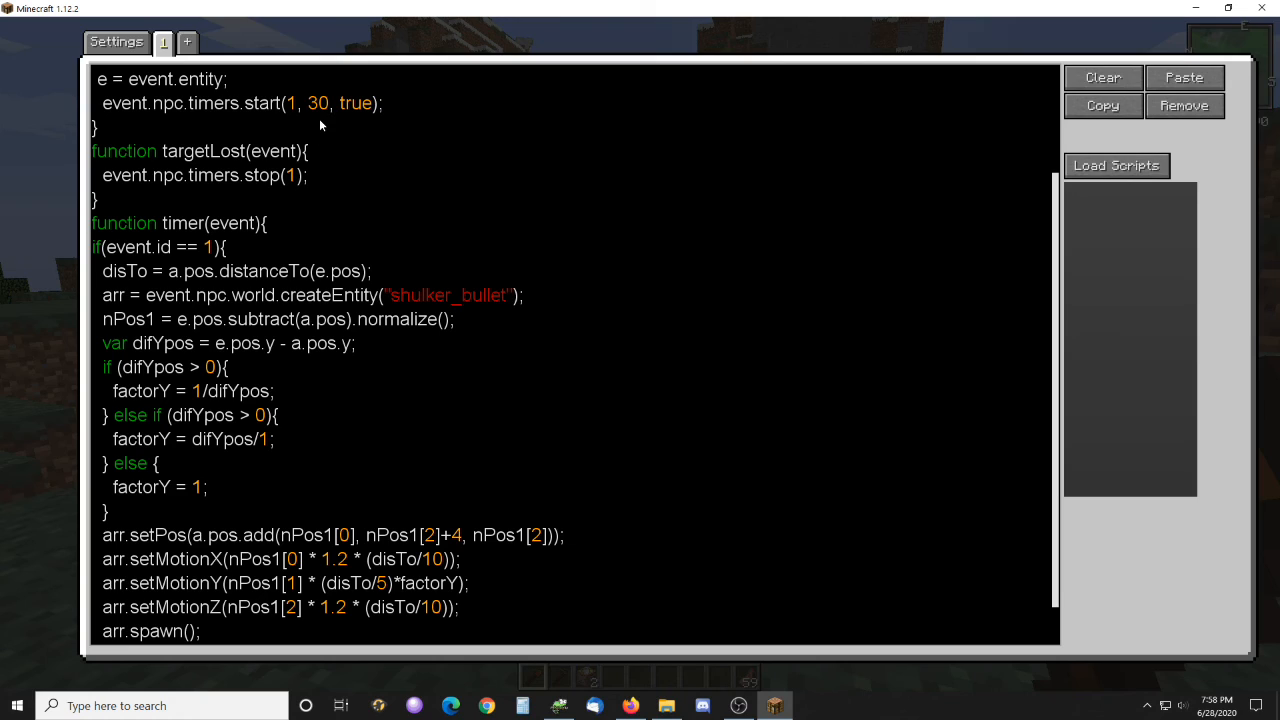
click(227, 247)
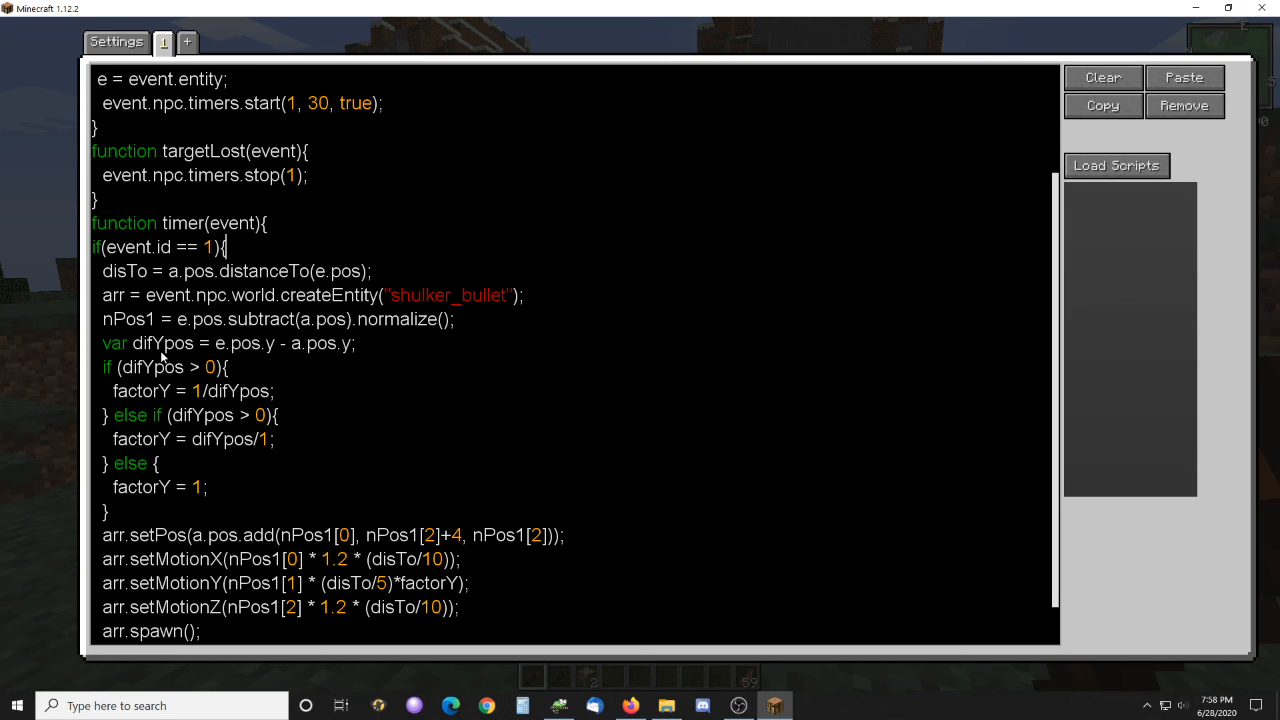
mouse_move(258, 368)
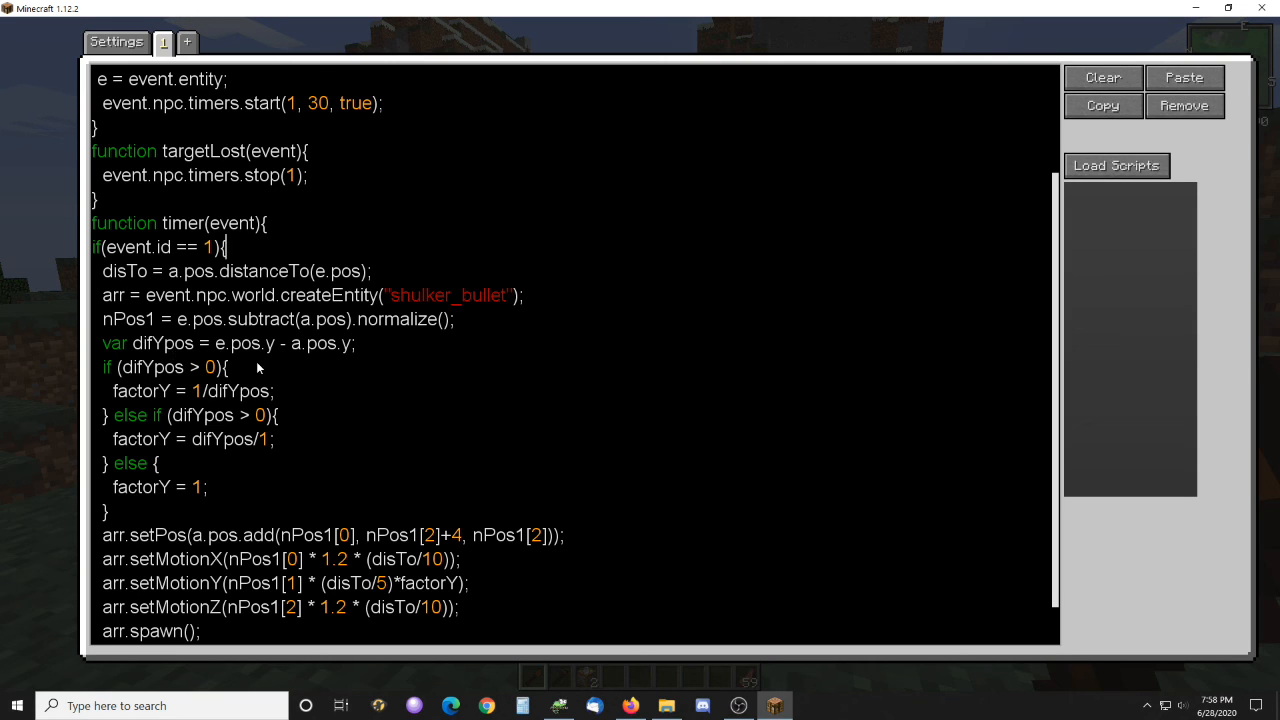
mouse_move(217, 430)
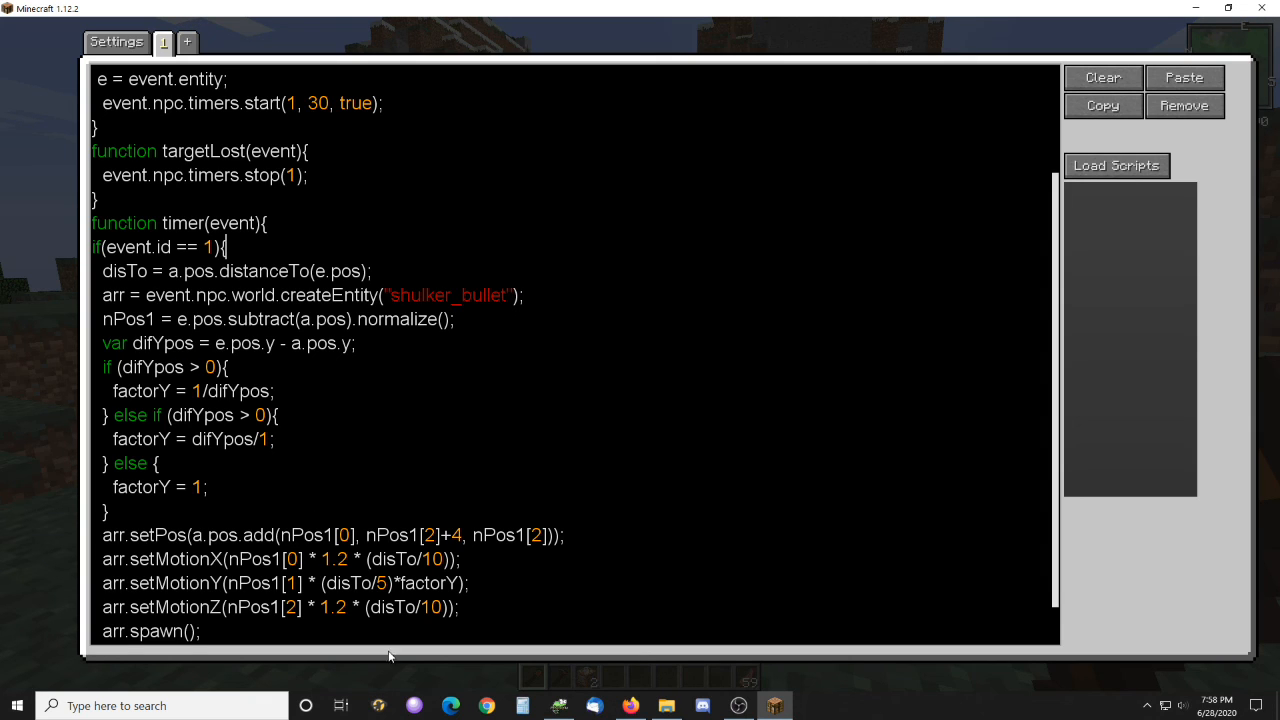
mouse_move(375, 588)
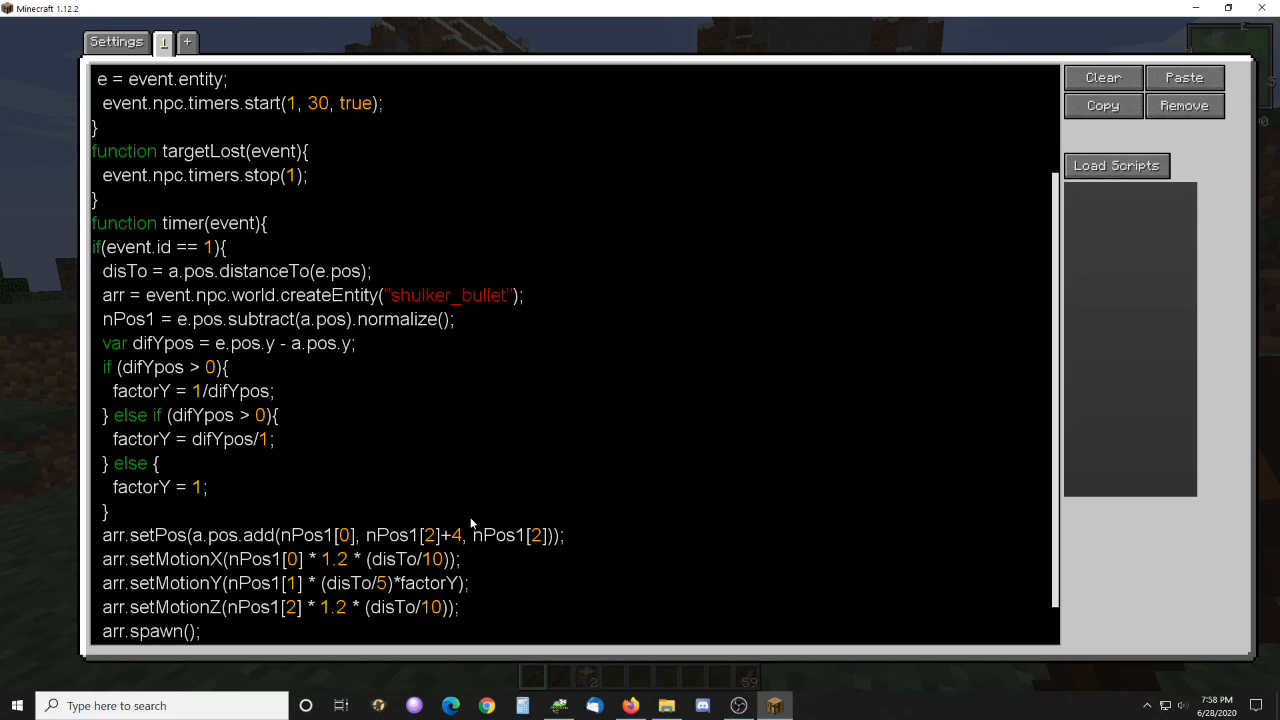
click(226, 247)
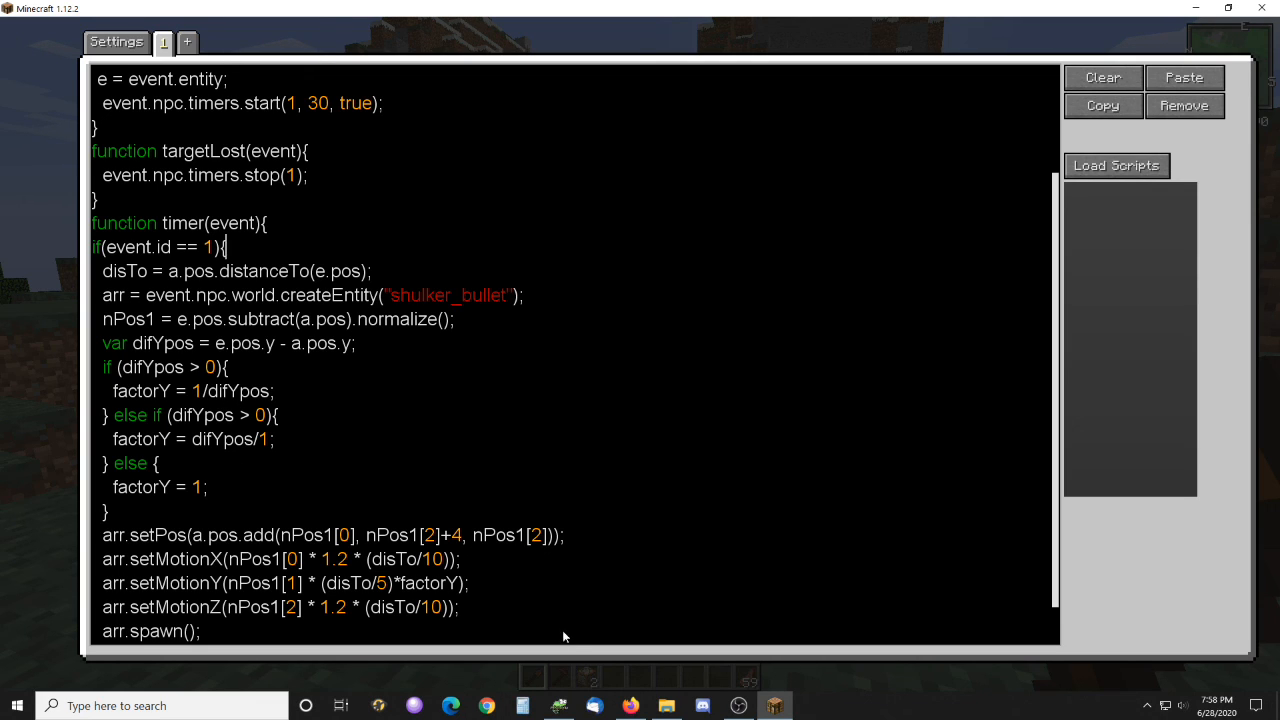
mouse_move(473, 542)
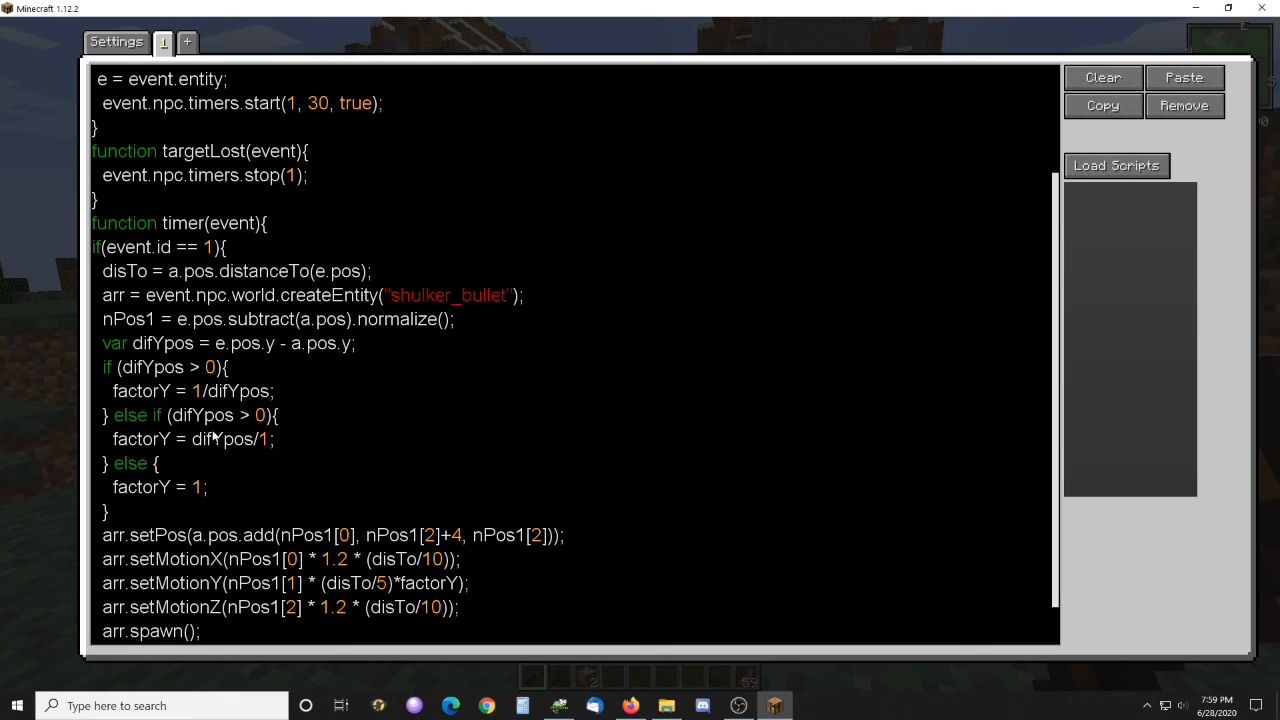
click(225, 247)
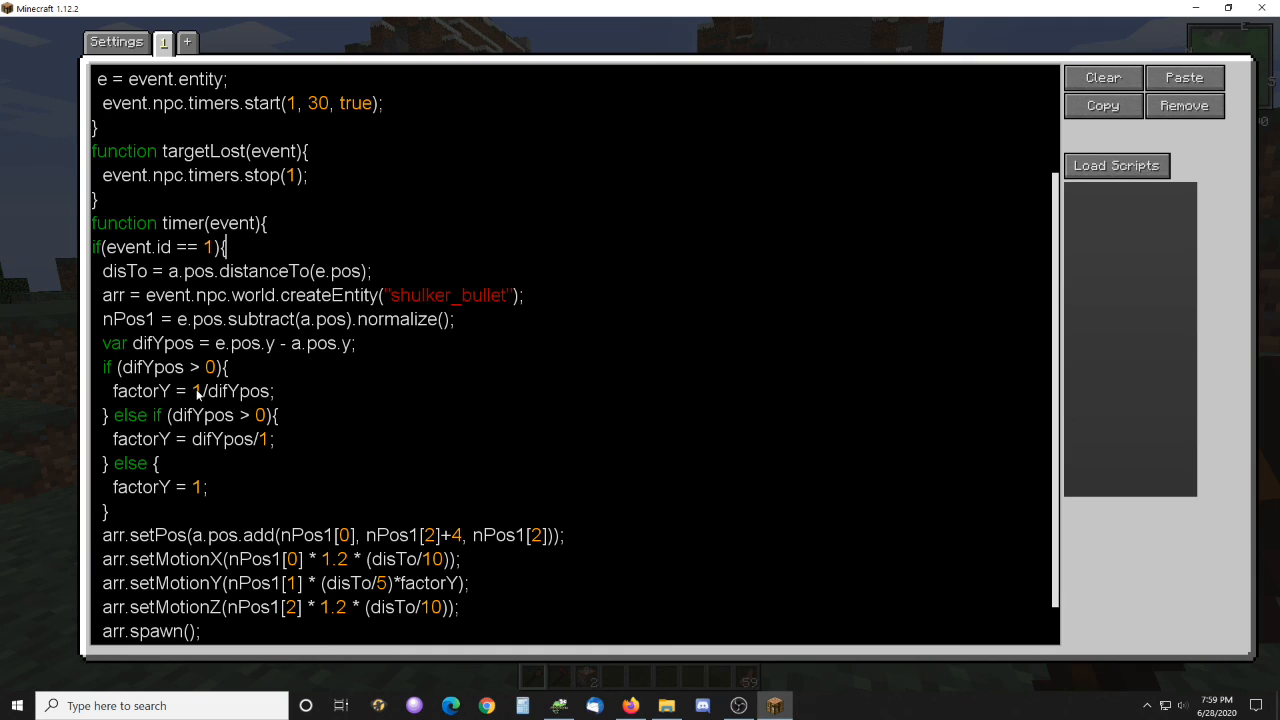
mouse_move(251, 401)
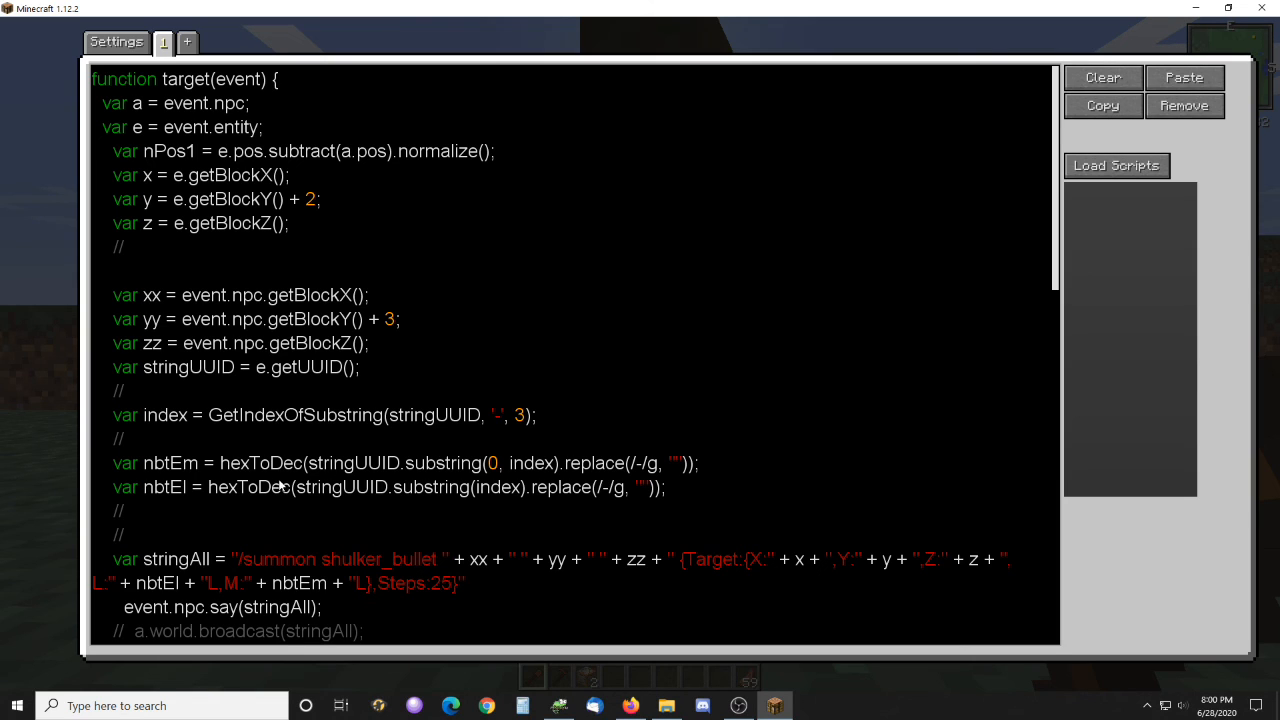
mouse_move(205, 501)
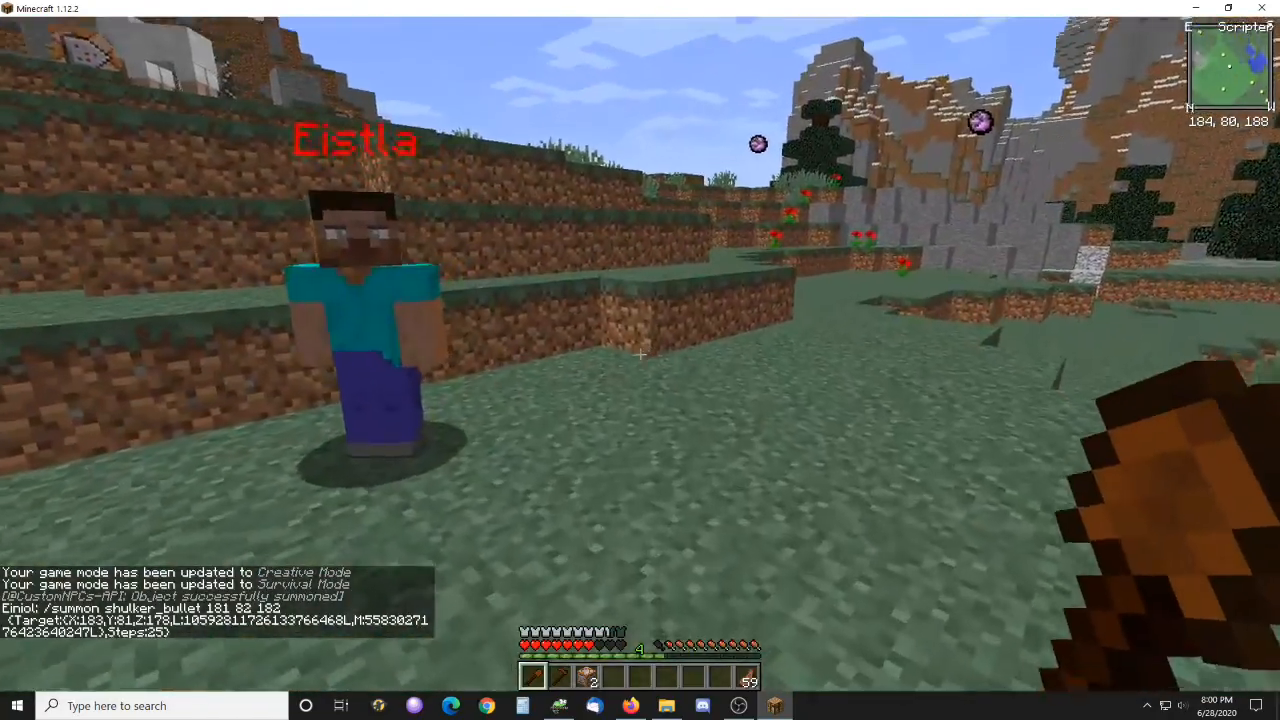
mouse_move(640, 360)
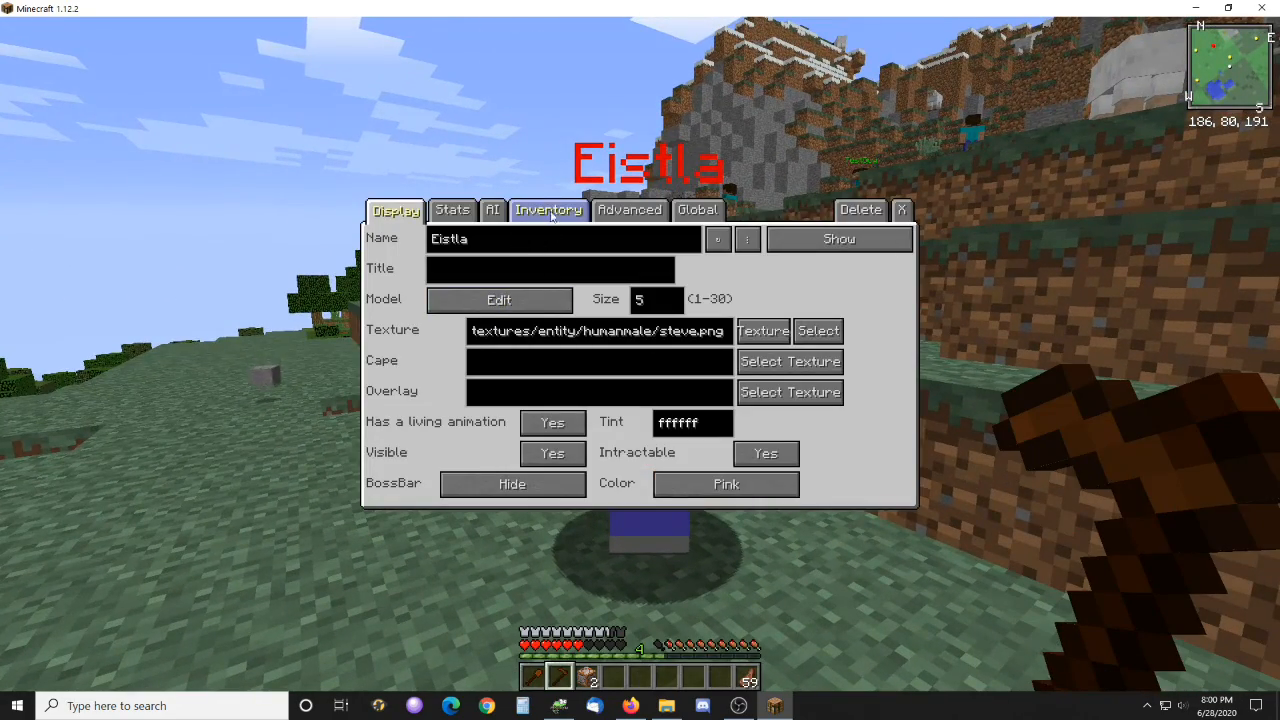
Step: Check Eistla's AI movement settings and health and combat stats, then close the menu
click(492, 210)
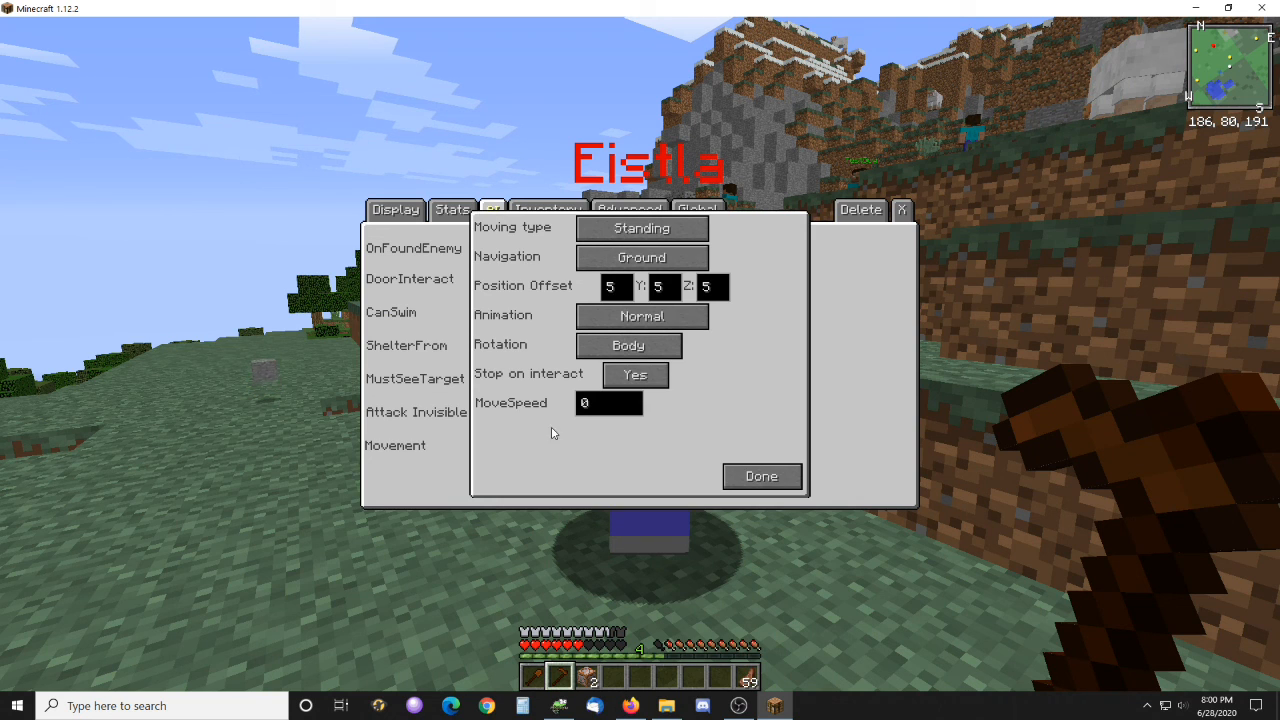
click(492, 209)
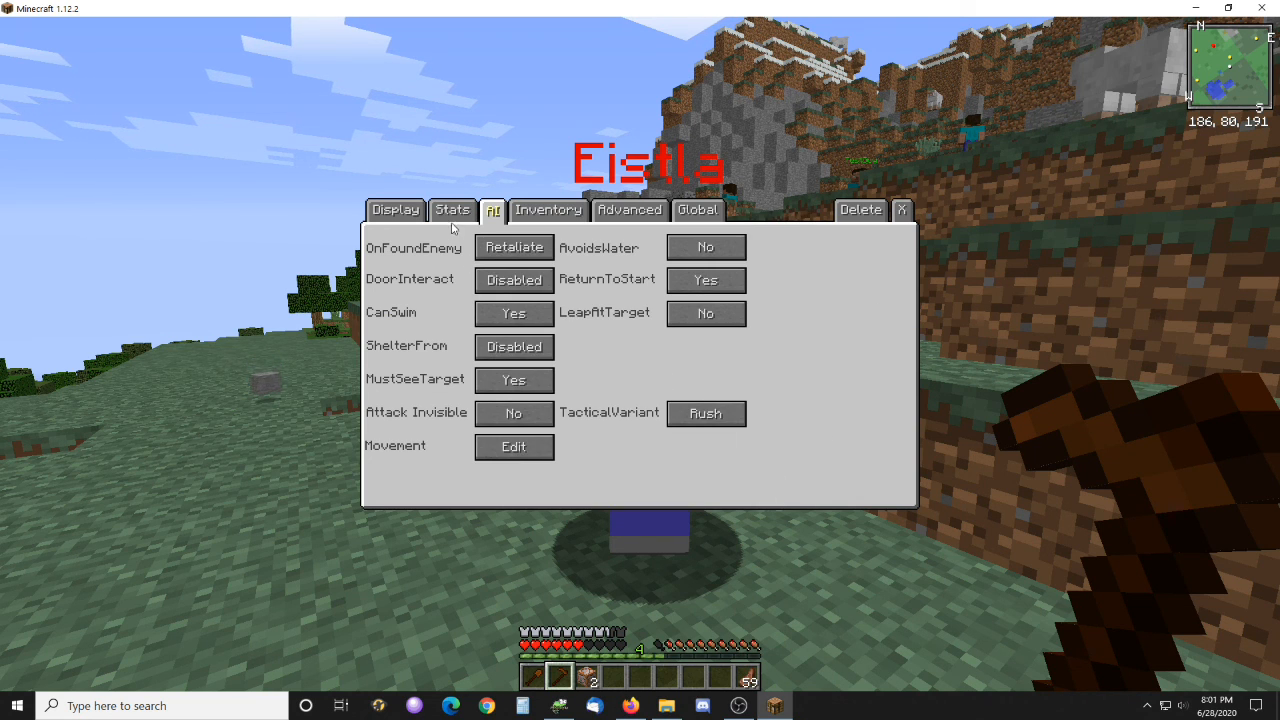
click(452, 210)
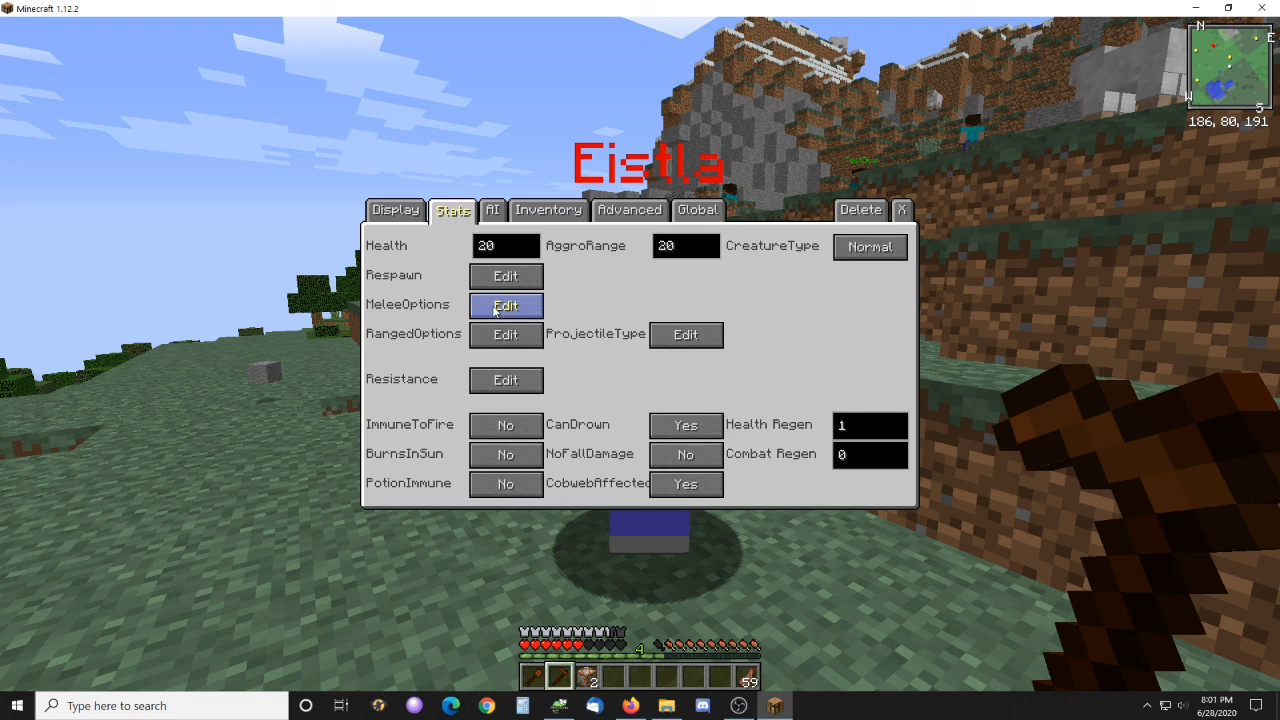
click(505, 305)
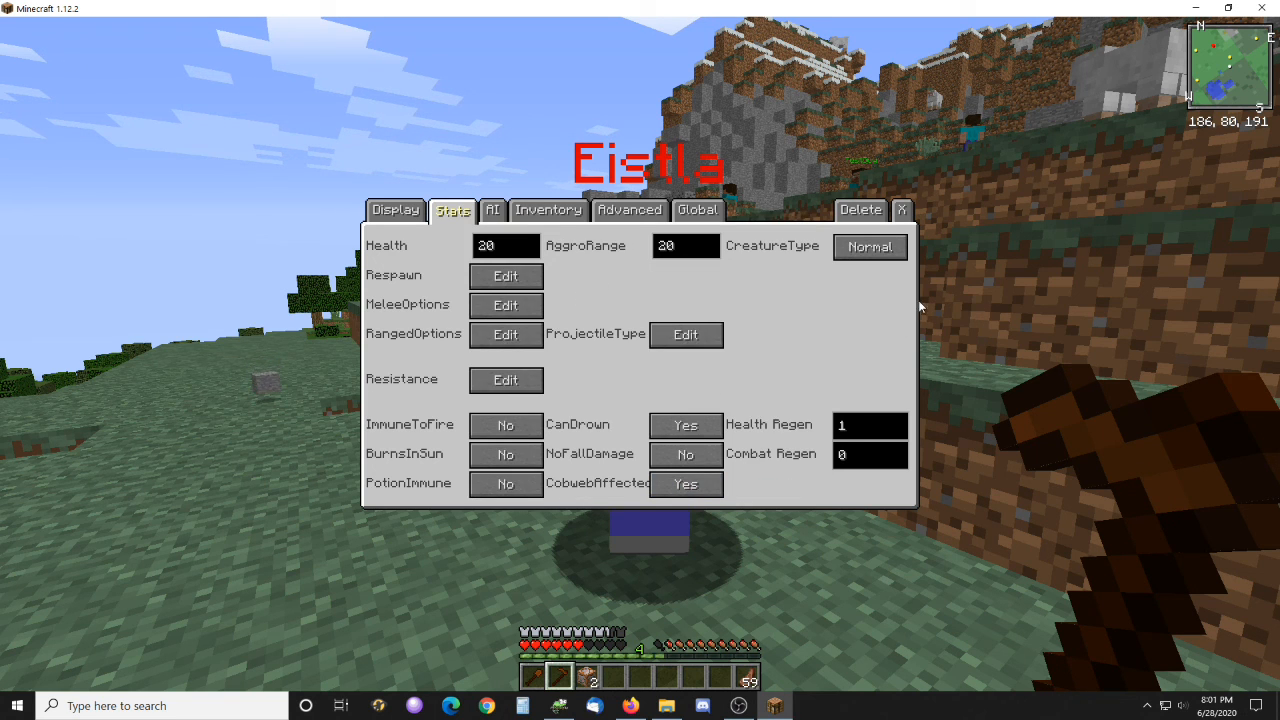
click(901, 210)
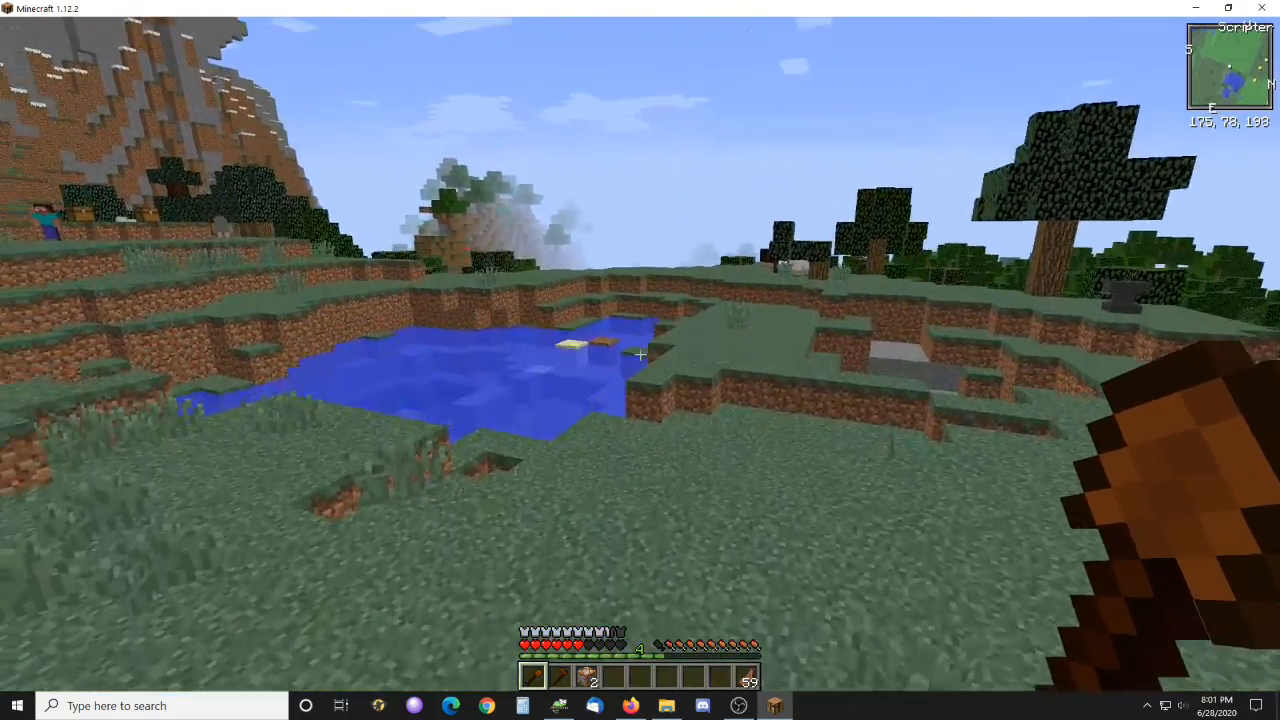
mouse_move(640, 360)
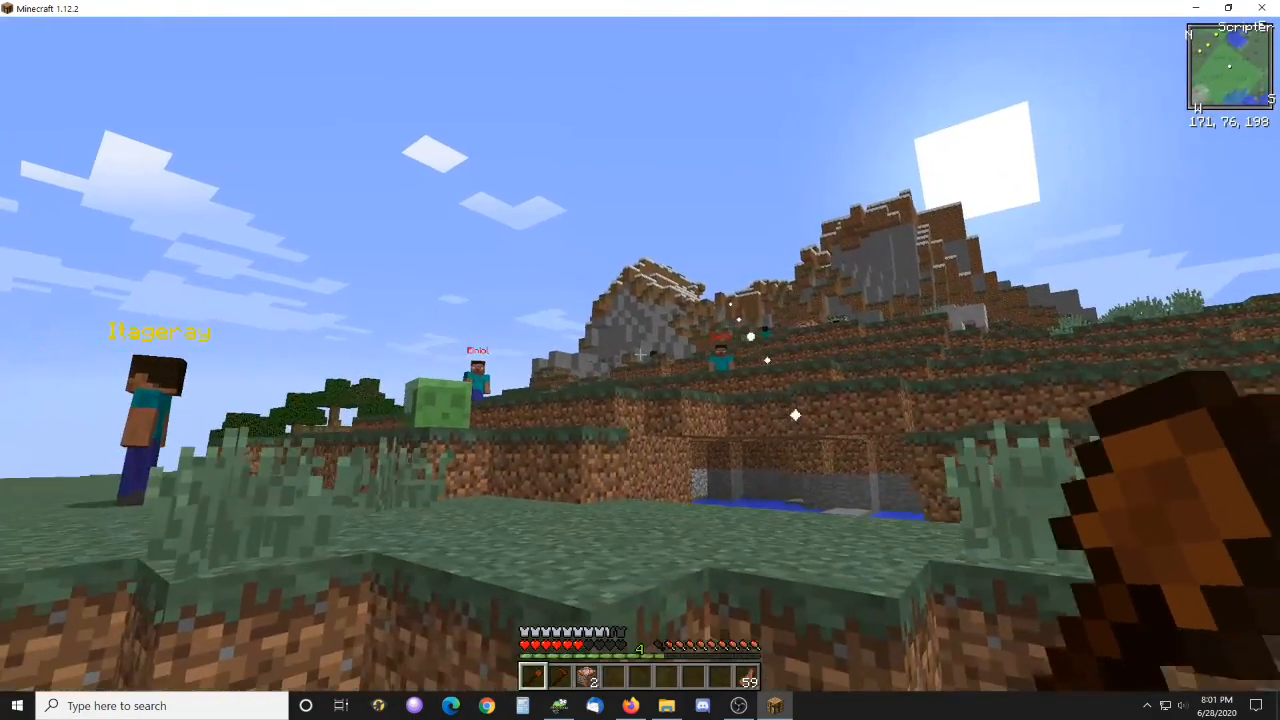